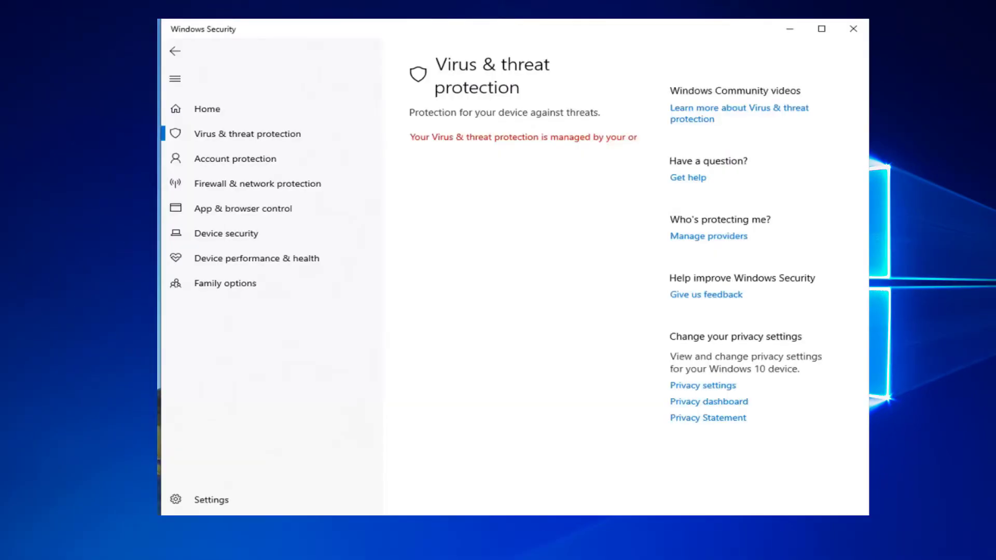
pyautogui.moveTo(582, 140)
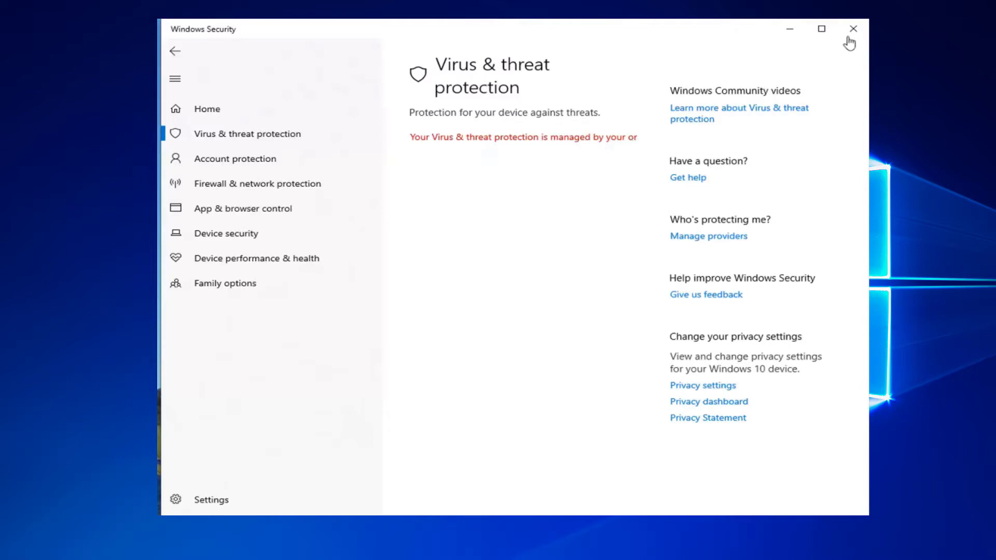
# - Close Windows Security and search for regedit from the taskbar
pyautogui.click(853, 29)
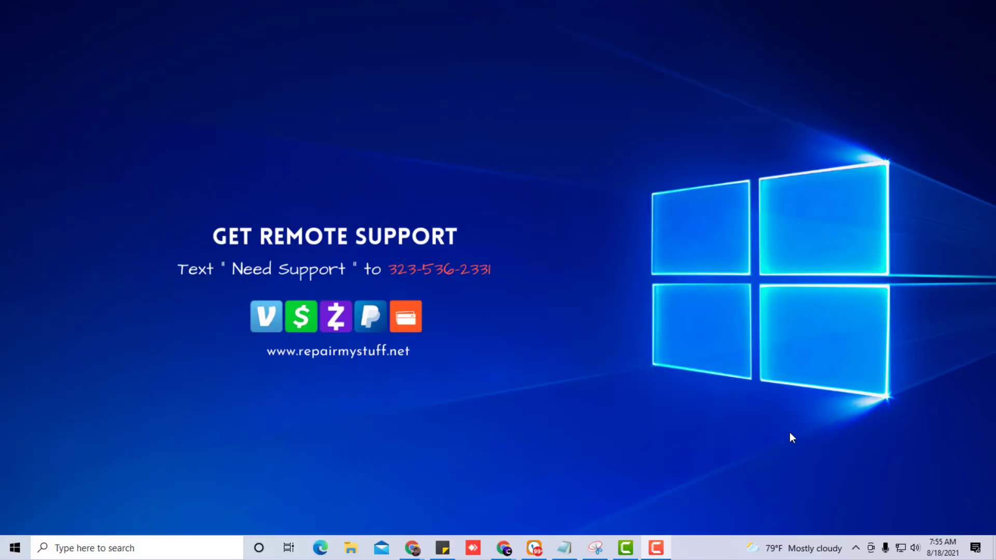
pyautogui.write('regedit')
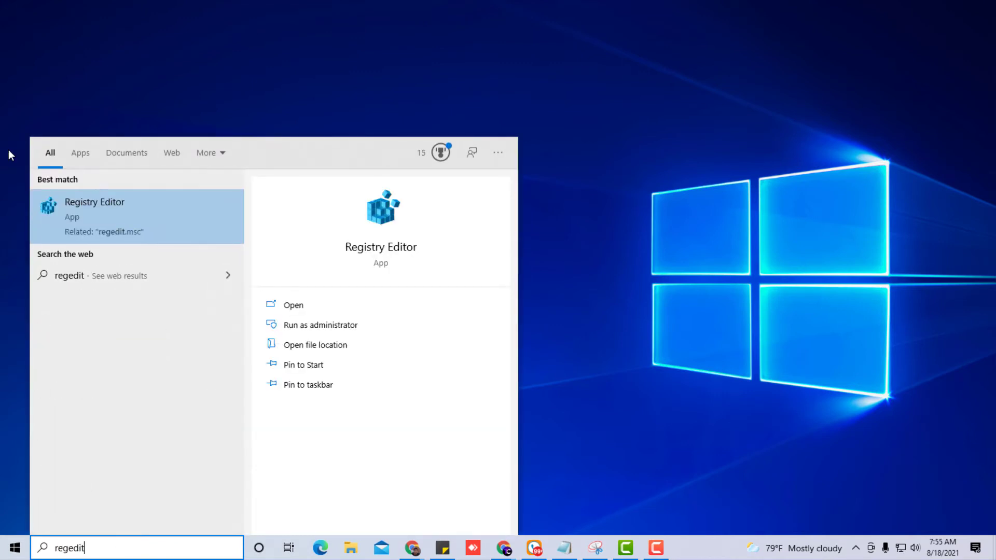
pyautogui.moveTo(169, 219)
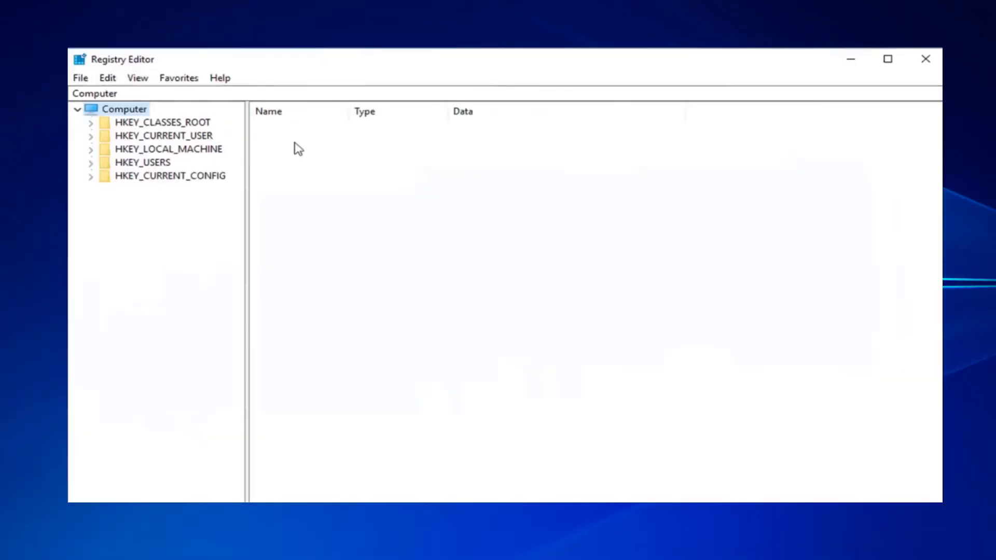
# - Expand HKEY_LOCAL_MACHINE and the Policies key under SOFTWARE
pyautogui.click(168, 149)
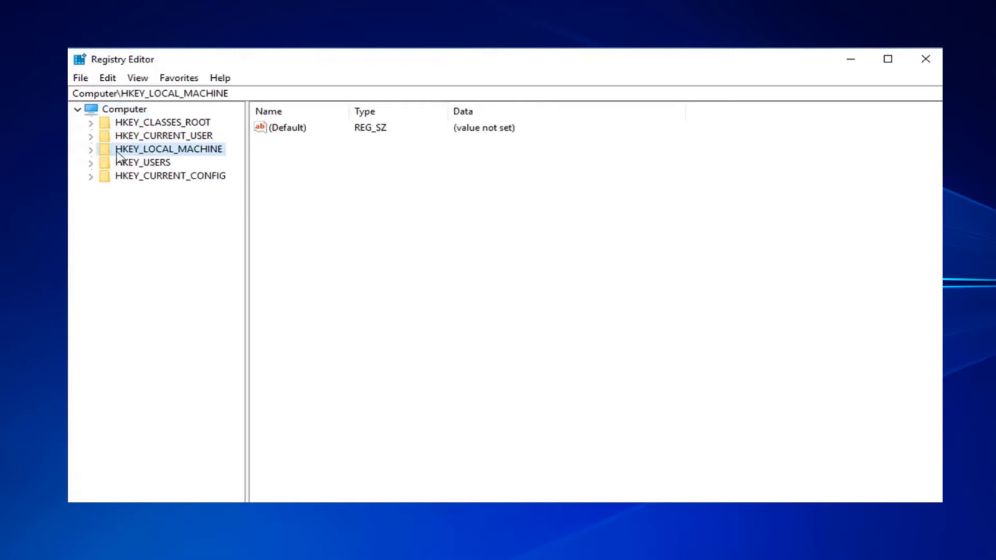
pyautogui.click(90, 149)
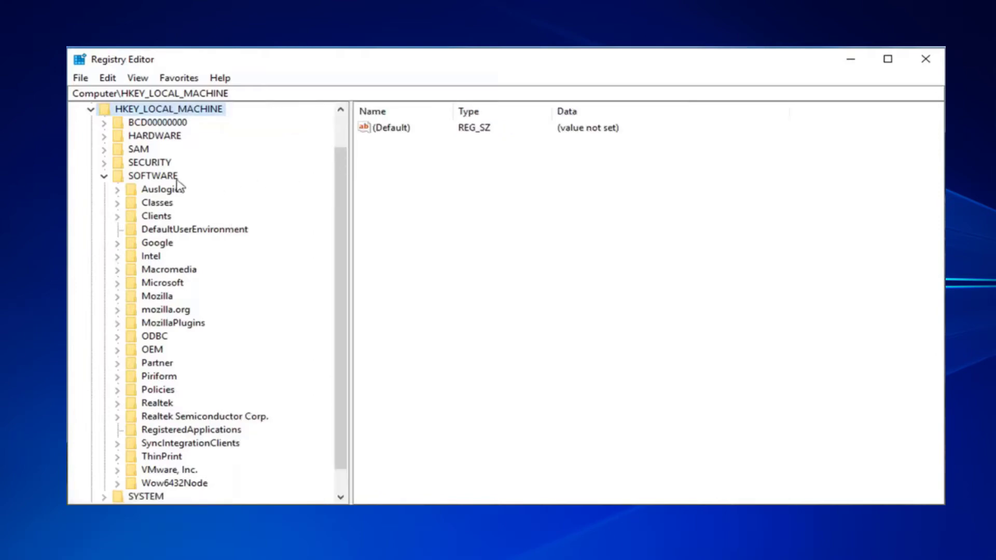
pyautogui.scroll(-3)
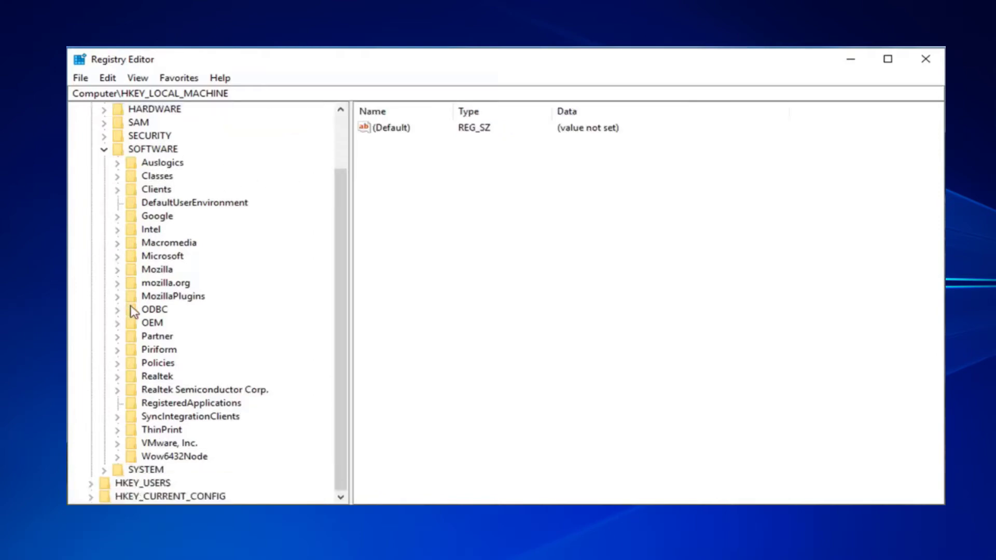
pyautogui.click(157, 363)
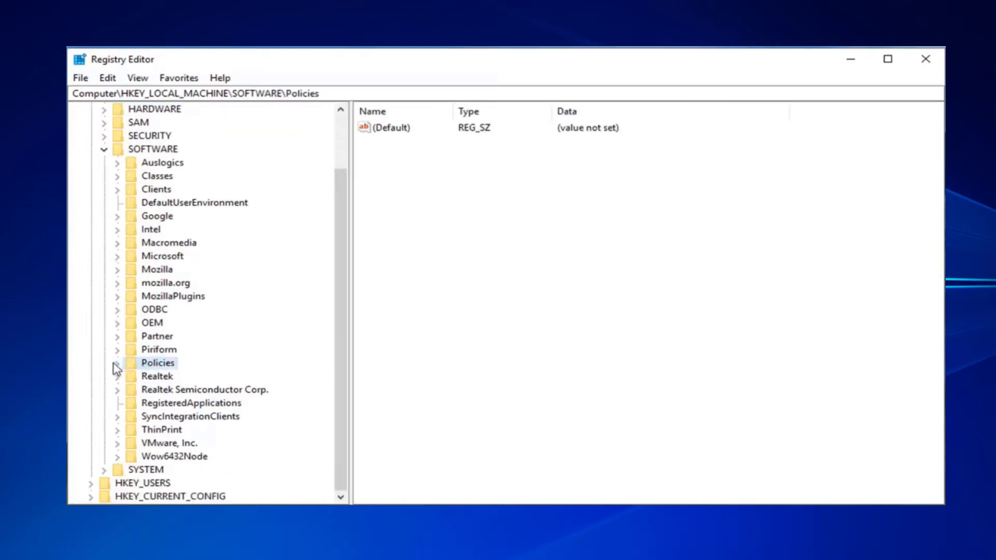
pyautogui.click(117, 362)
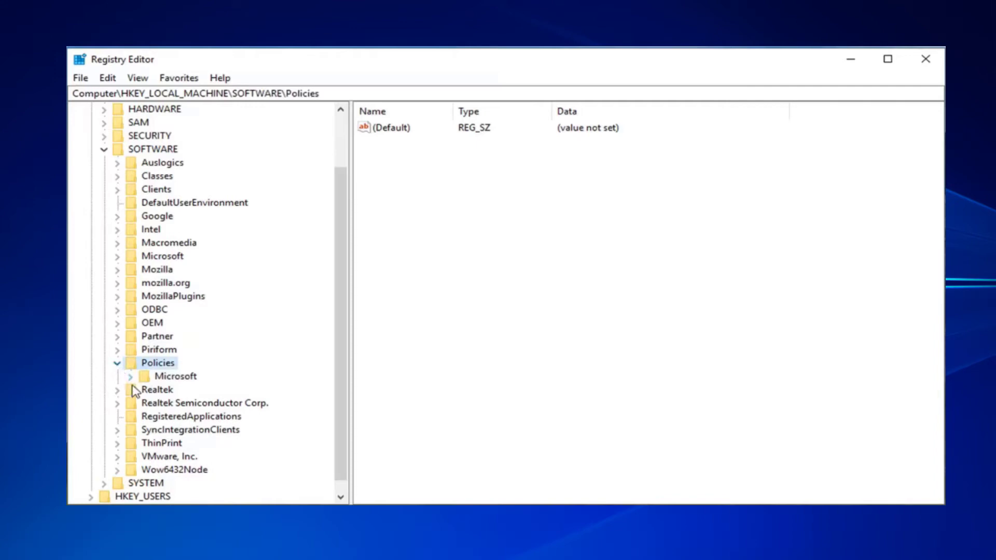
# - Open Microsoft > Windows Defender and widen the value name column
pyautogui.click(129, 376)
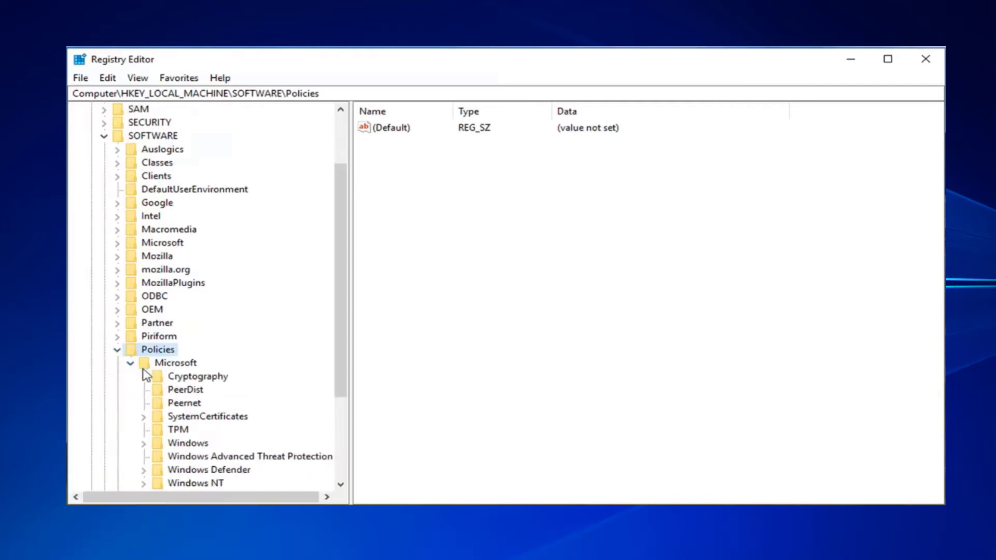
pyautogui.scroll(-3)
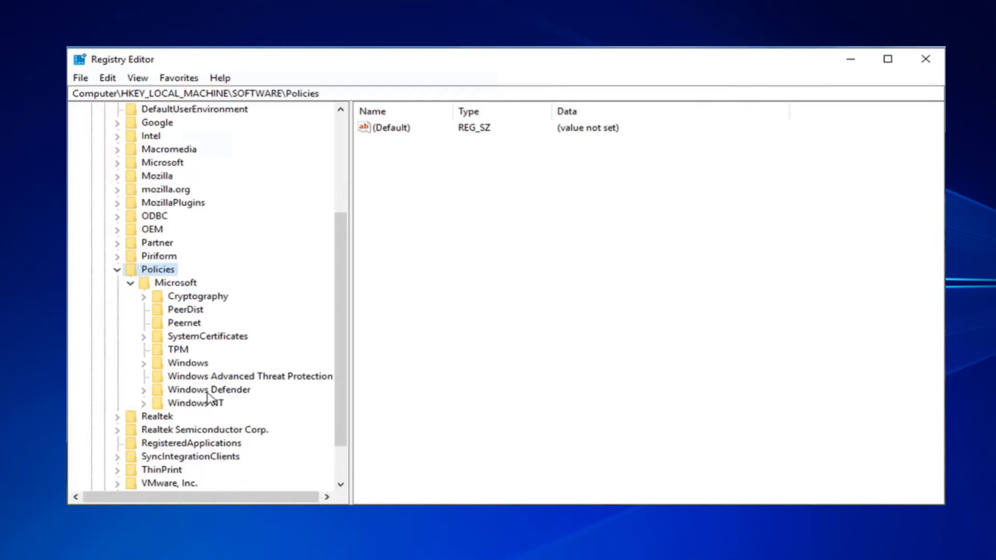
pyautogui.click(209, 389)
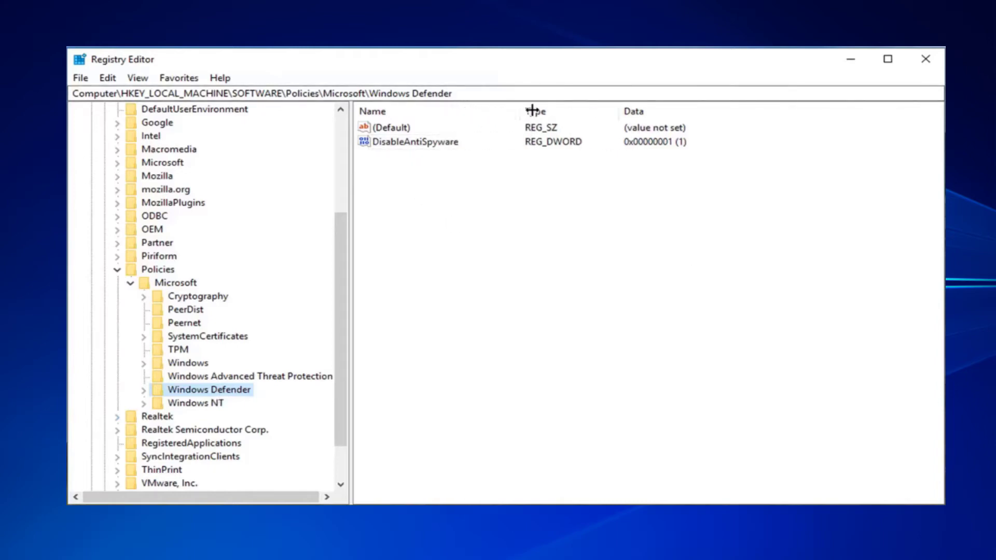
pyautogui.click(392, 127)
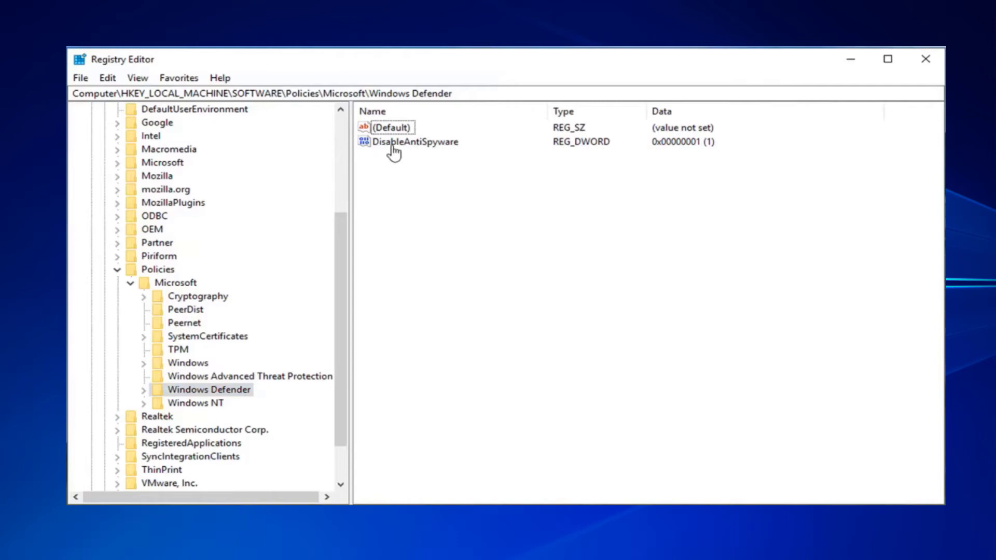
# - Delete the DisableAntiSpyware DWORD value and confirm the deletion
pyautogui.click(415, 142)
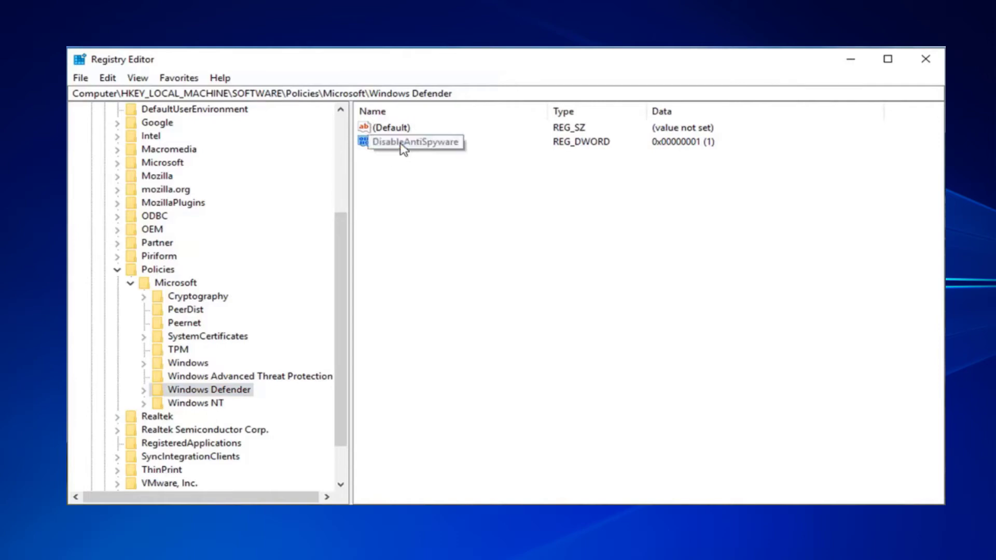
pyautogui.rightClick(414, 141)
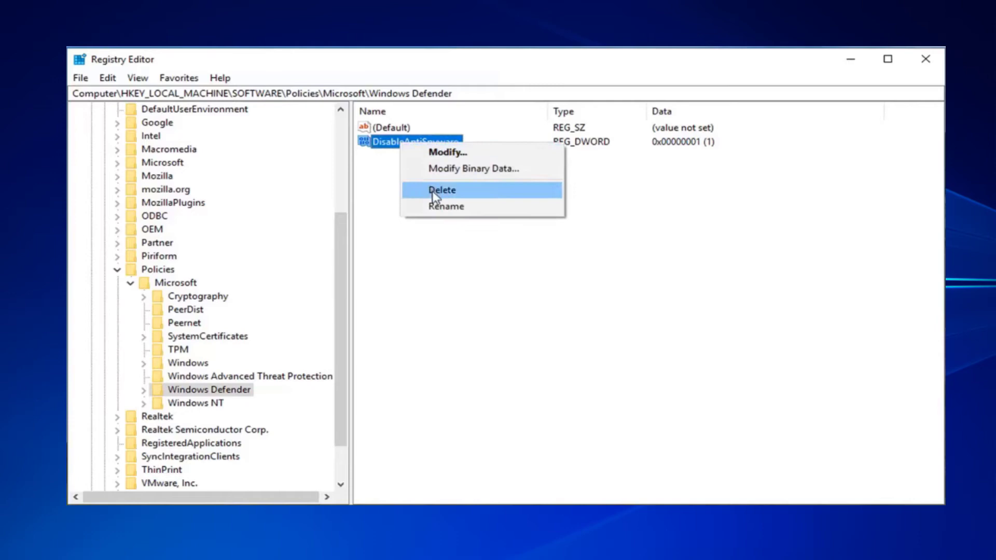
pyautogui.click(441, 190)
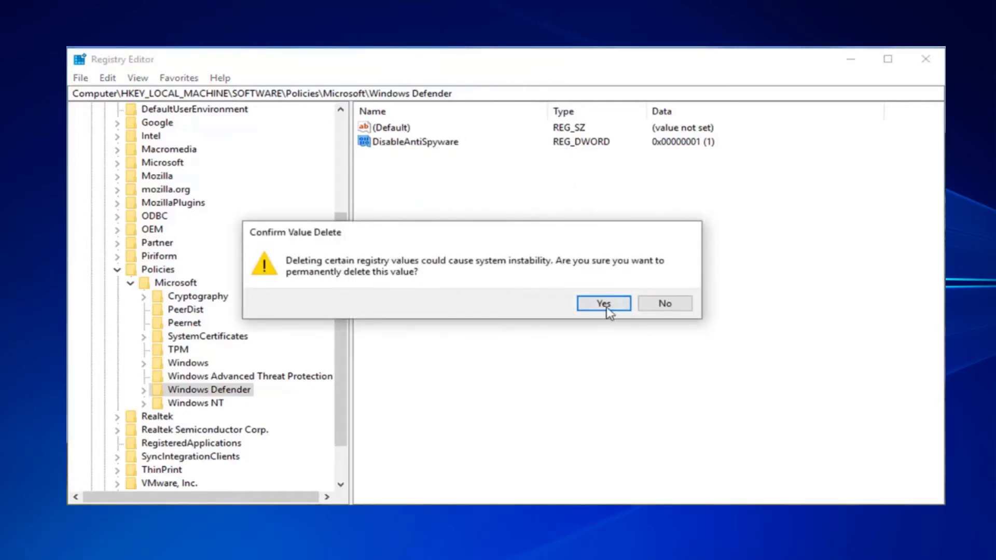
pyautogui.click(602, 303)
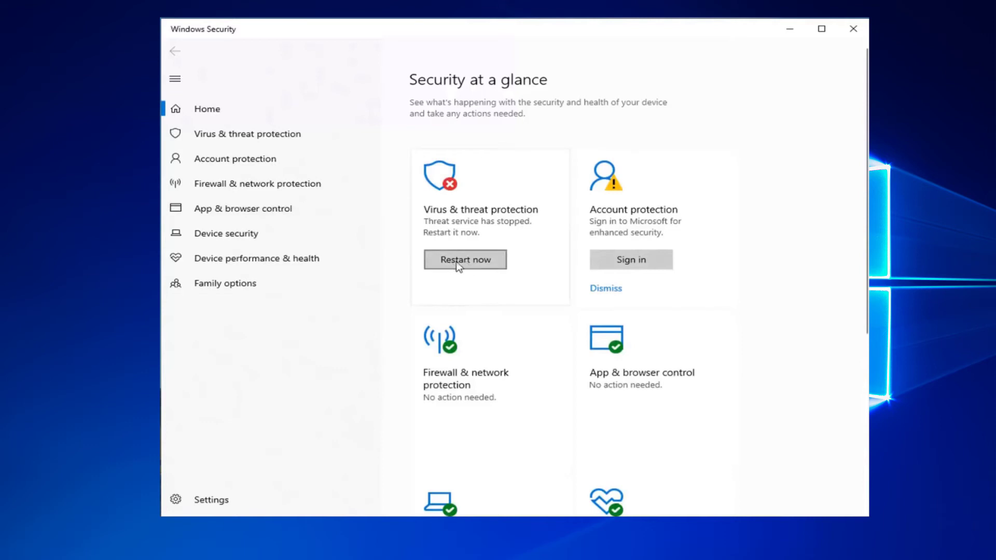
pyautogui.moveTo(486, 274)
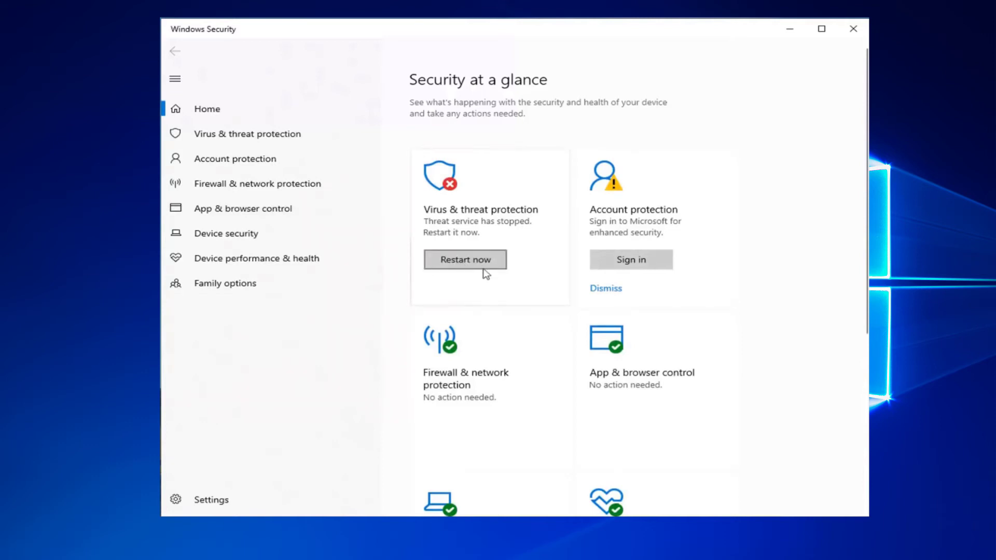
# - Restart the stopped Virus & threat protection service from Windows Security
pyautogui.click(464, 259)
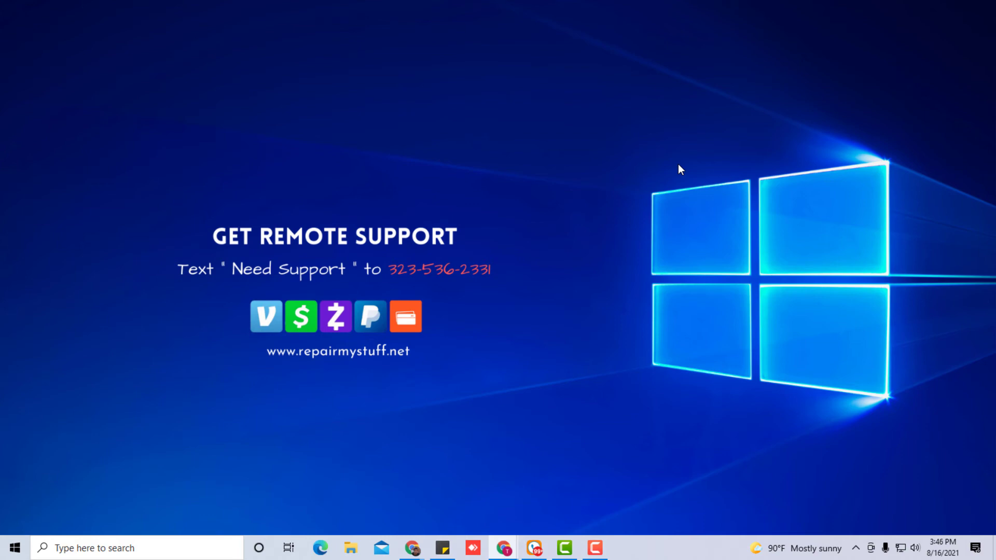
pyautogui.moveTo(444, 263)
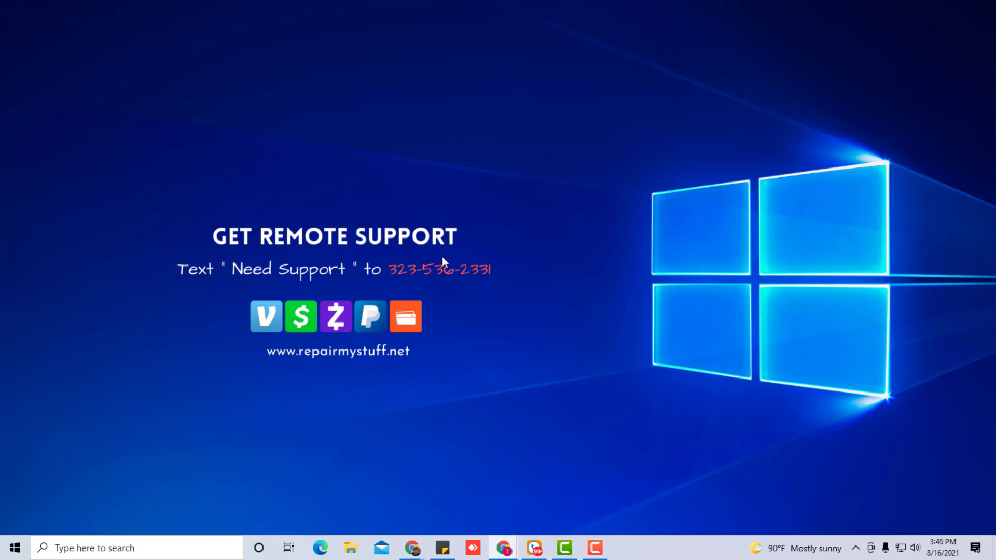